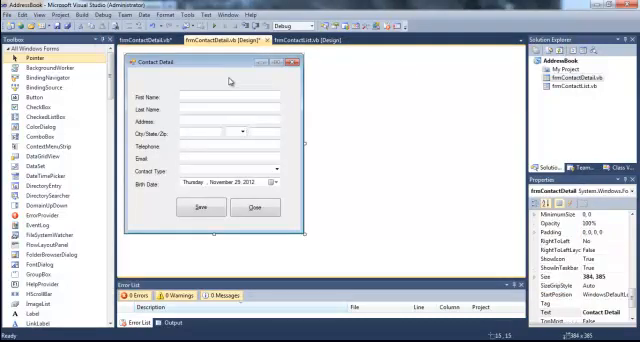
Step: View the code of the Contact Detail form to reach its empty Load event handler
right_click(210, 84)
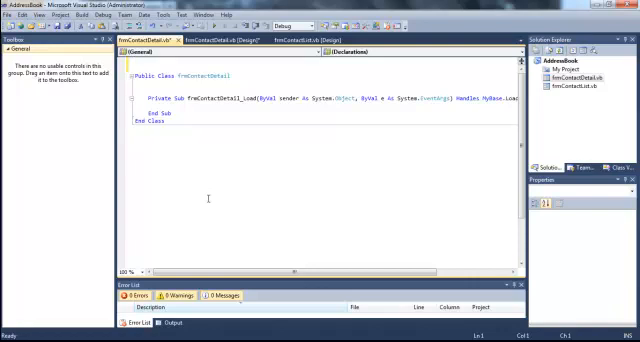
Step: Import System.IO and declare the class-level US_States() string array with comments
text(Imports System.IO 'import library to allow reading text files)
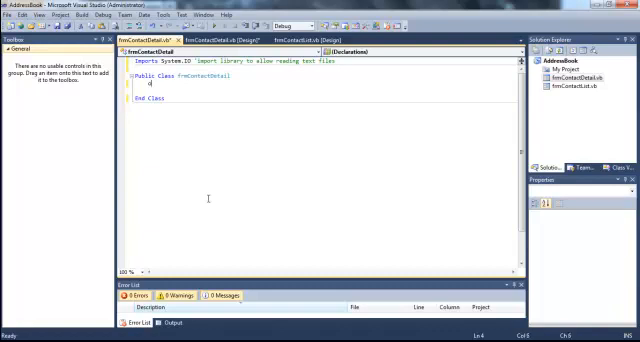
text(Dim US)
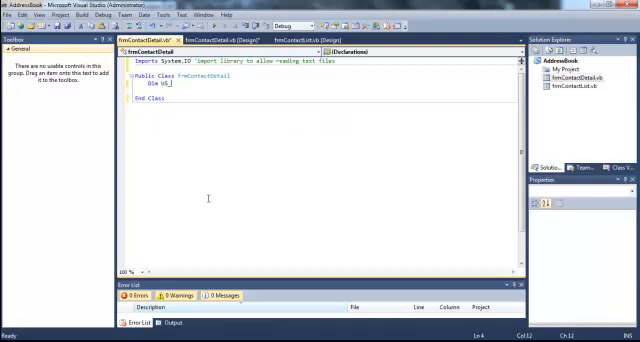
text(_States(-1) As String ')
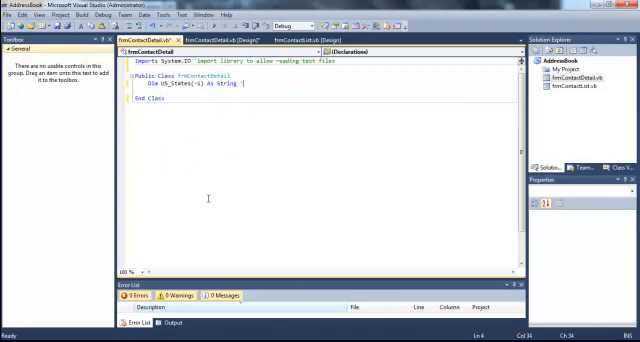
text(Array to store US states)
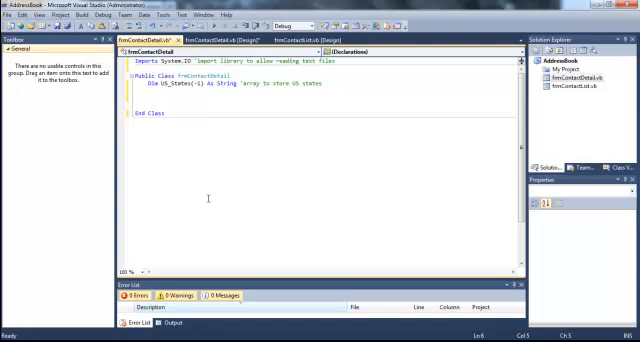
Step: Start Private Sub ReadStates with a 'read from text file to array' comment
text(private Sub ReadStates()
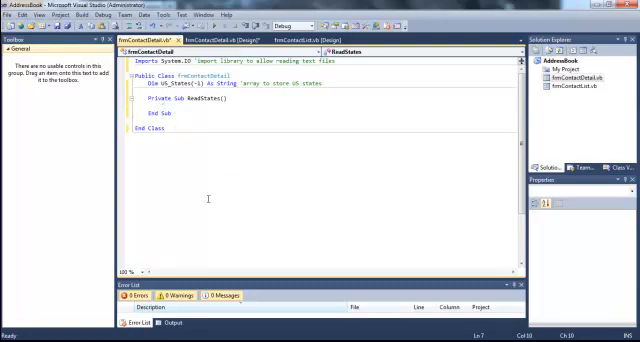
text('read US states)
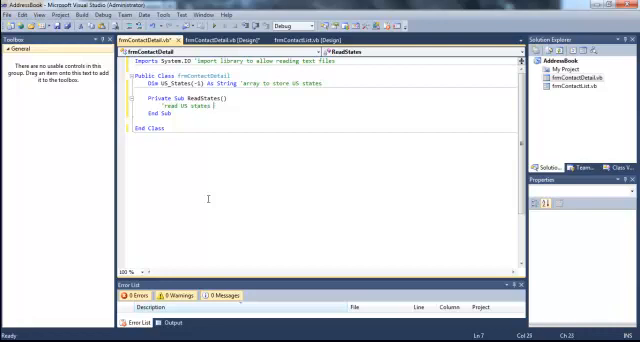
text(from text)
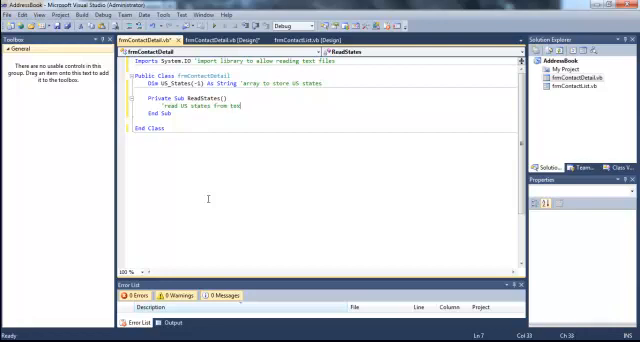
text(file to array)
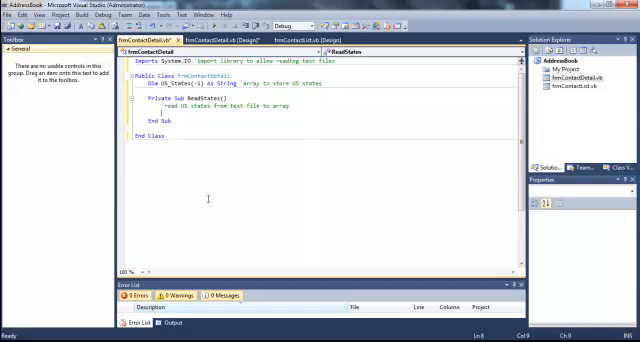
Step: Add an If File.Exists("states.txt") = False block with a not-found message and an Else branch
text(In)
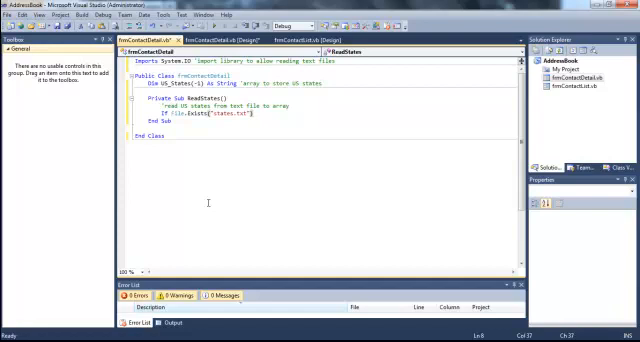
text(= False Then)
text(MessageBox.Show("States list not found)
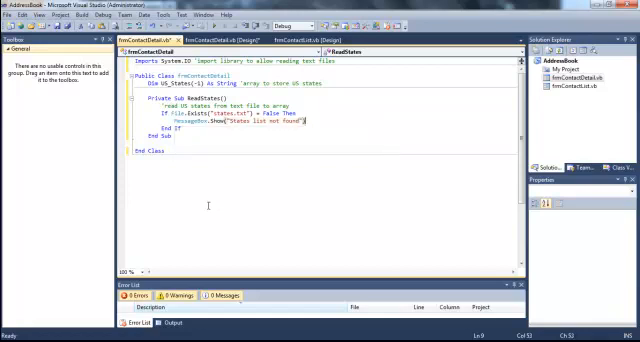
text(Else)
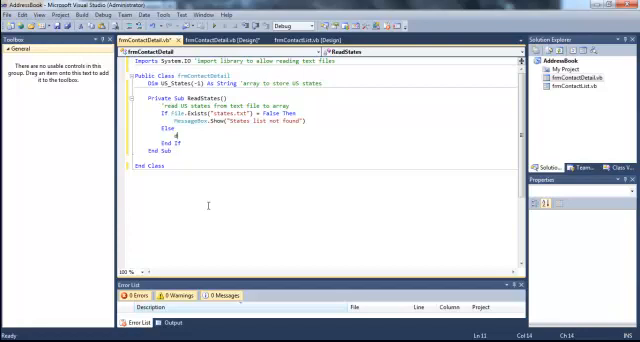
Step: Declare myFile As StreamReader and open states.txt into it with File.OpenText
text(Dim myFile As)
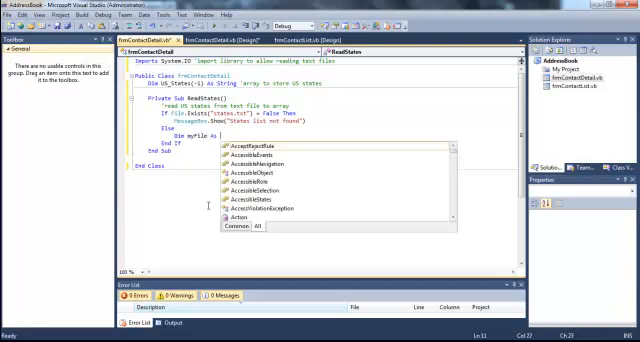
text(StreamReader)
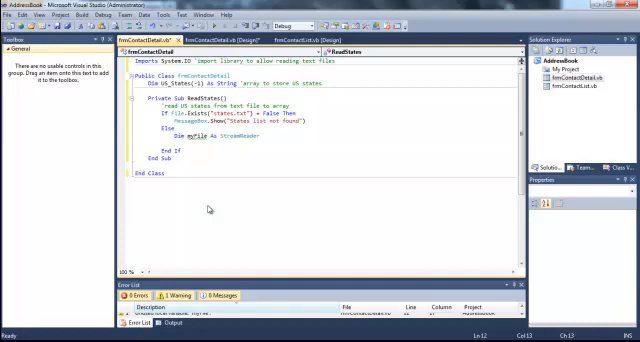
text(myFile)
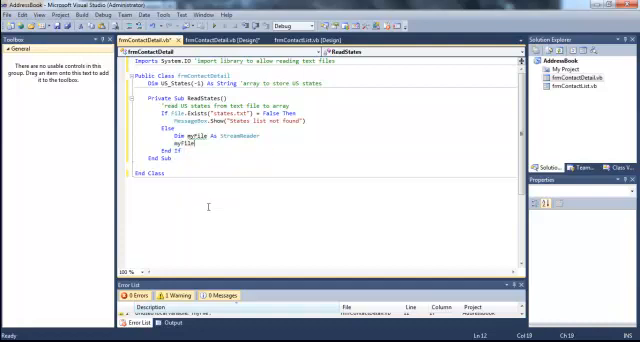
text(open)
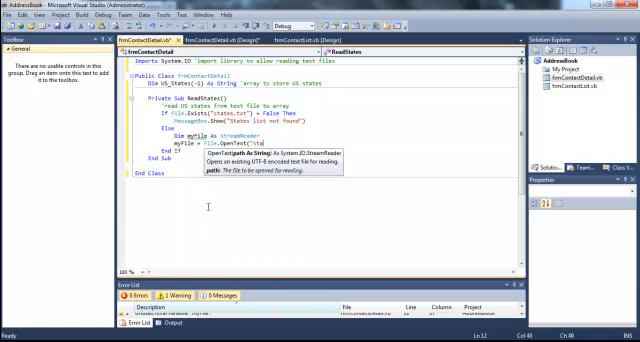
text(states.txt"))
text(Do Until myFile.Peek = -1)
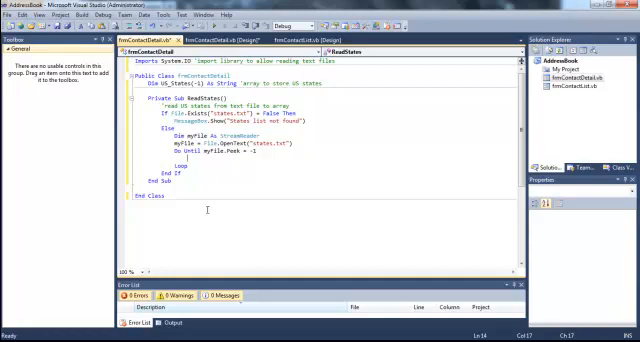
Step: Inside the read loop, ReDim Preserve US_States to grow it and store each line read, then close the reader
text(ReDim preserve)
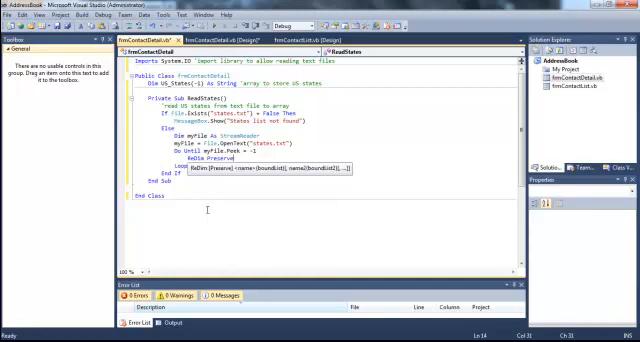
text(US_States(US_States.Length)
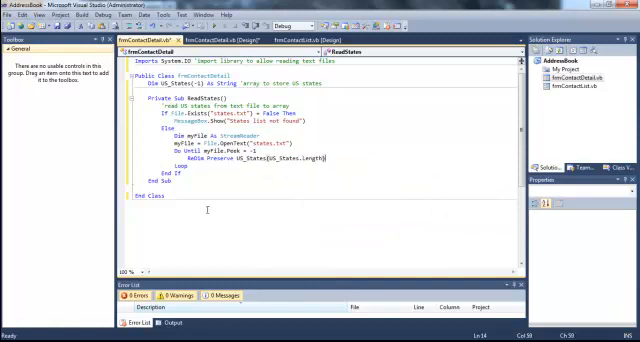
text('increase)
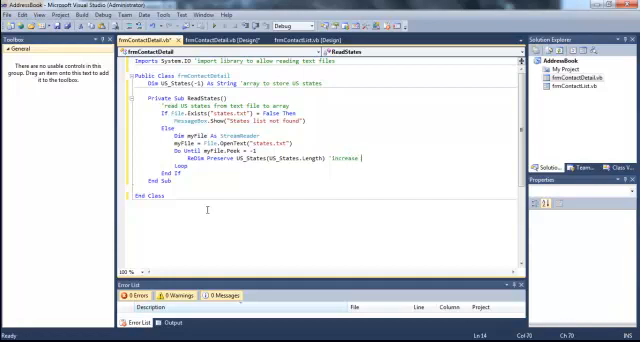
text(length of array by one)
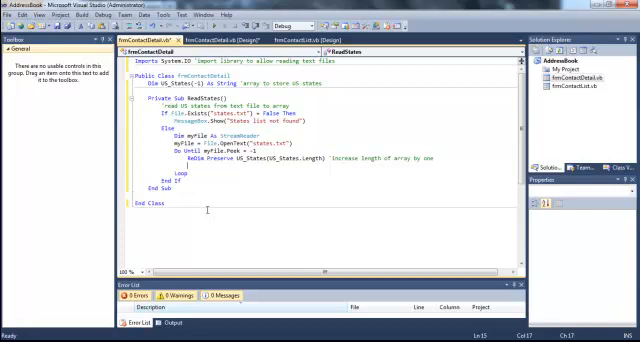
text(Us)
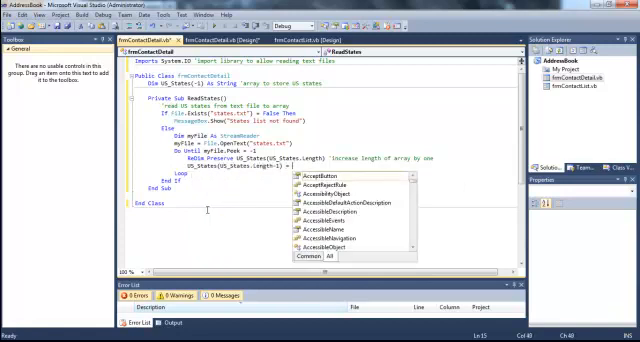
text(My.)
text(myFile.Close()
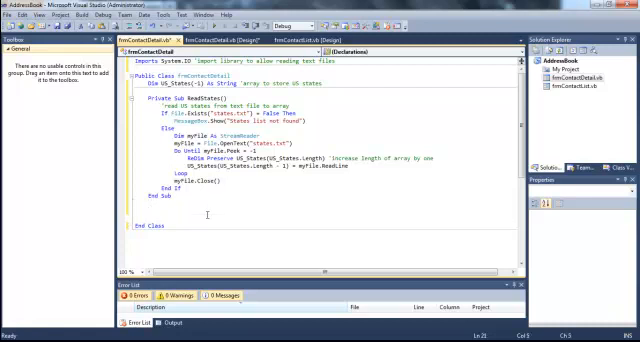
Step: Start Private Sub LoadStatesToCombo and clear the cboState items
text(Private sub)
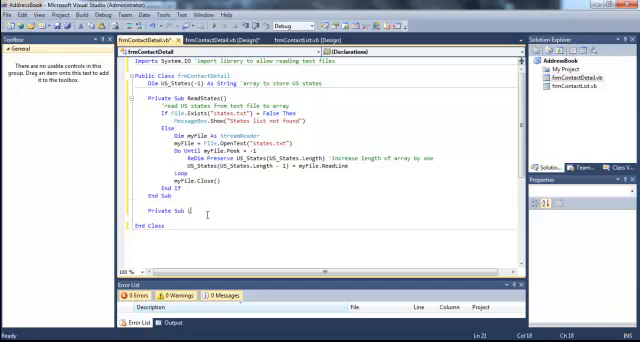
text(Loa)
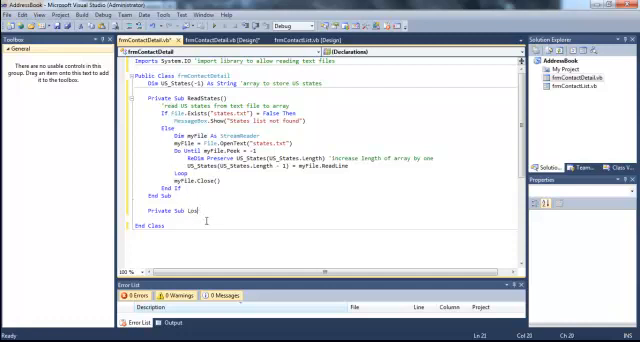
text(adStatesToCombo()
text('load US states to combobox from array)
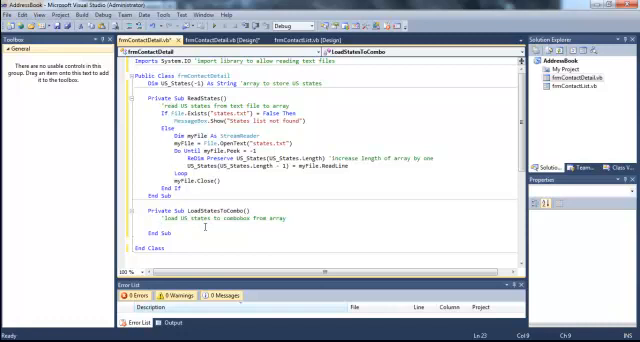
text(cboState.Items.Clear()
text(For i As Integer = 0 To US_States.Length - 1)
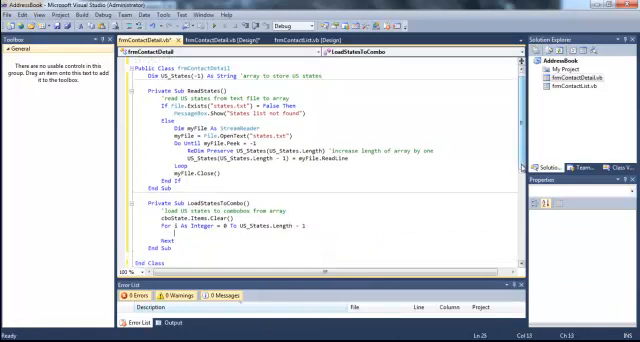
Step: Loop through the array adding each US_States(i) to the combo box
scroll(down, 3)
text(cboState.)
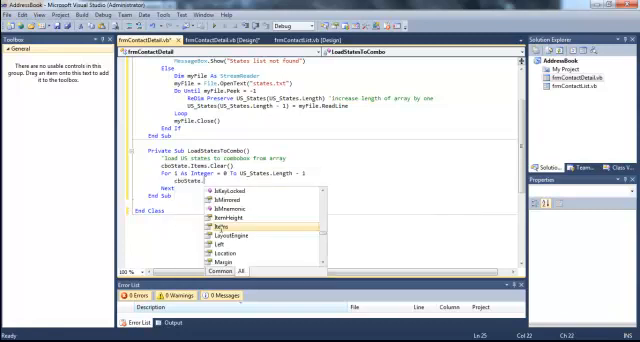
text(ad)
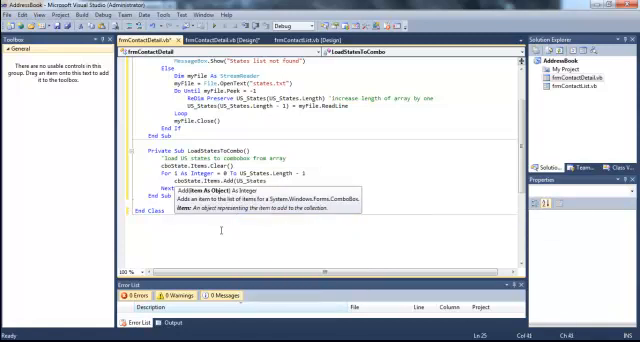
text((i))
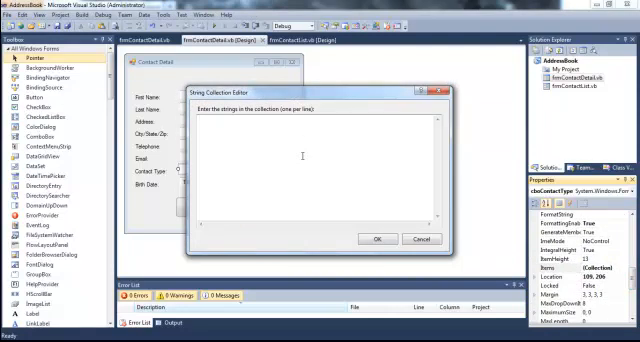
Step: Enter Business, Family and Friends as the Contact Type combo box items and confirm
text(Business)
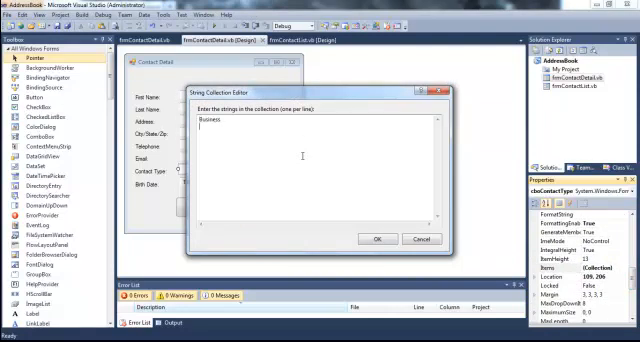
text(Family)
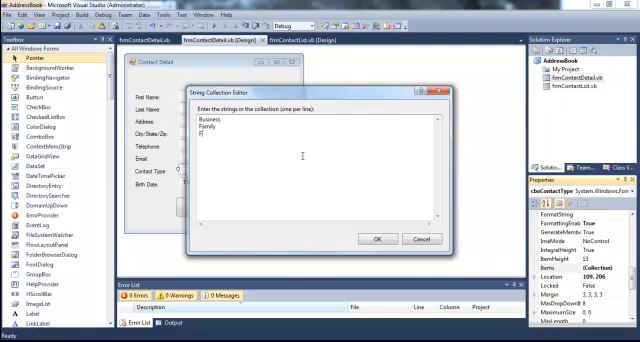
text(riends)
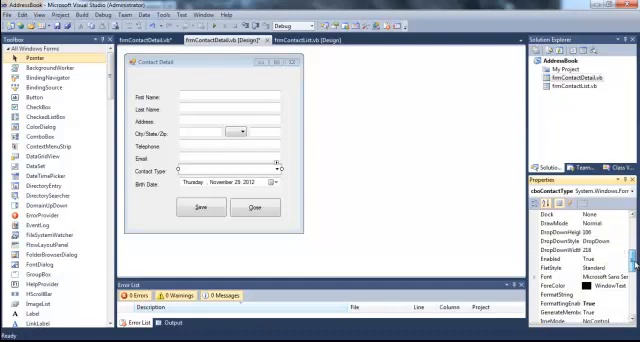
click(628, 238)
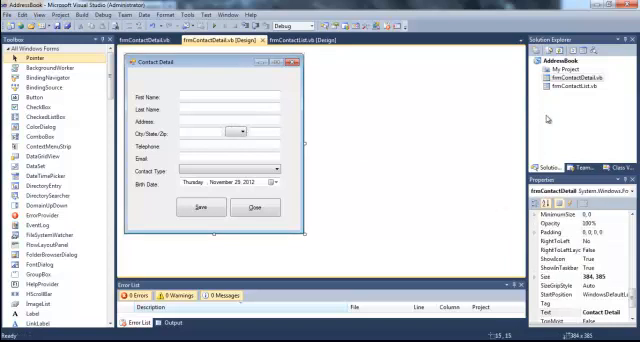
click(216, 96)
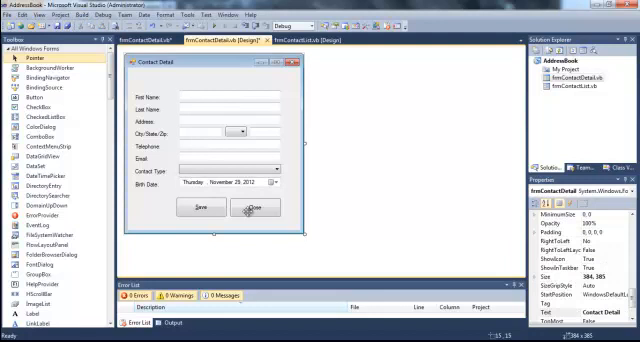
Step: Write the Close button handler calling Me.Close() with a comment and save
click(254, 208)
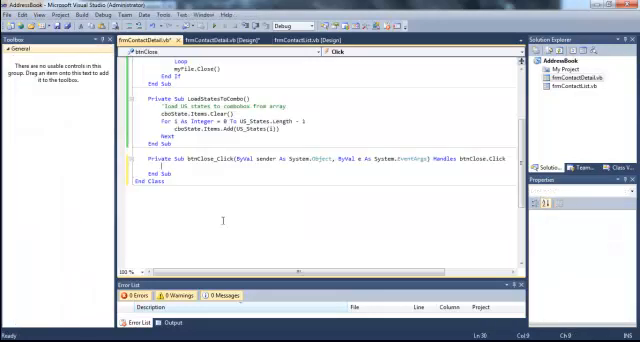
text('close the form)
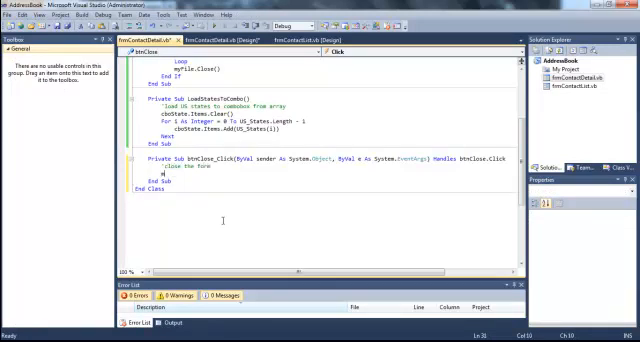
text(Me.Close())
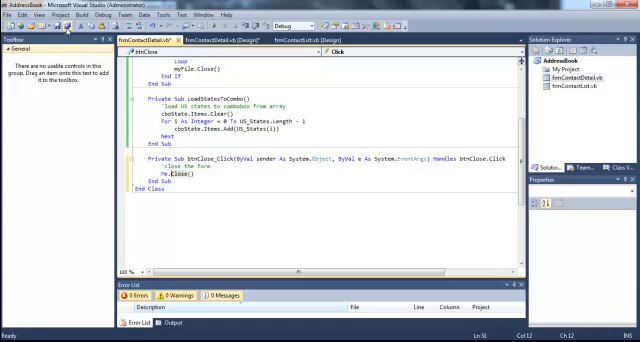
key(ctrl+s)
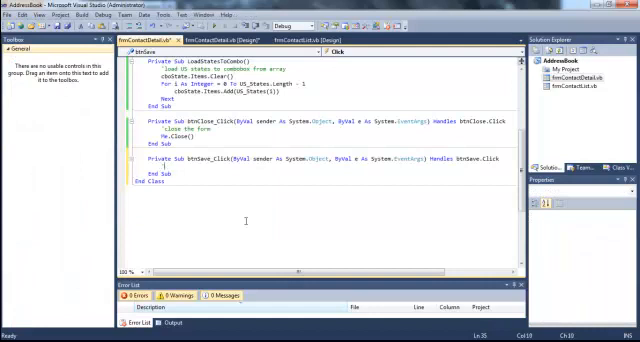
Step: In btnSave_Click, warn 'Please enter a first name' when the first name is empty and begin an ElseIf
text(validate)
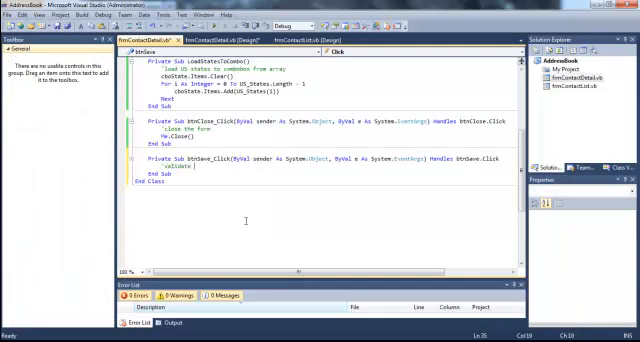
text(user input)
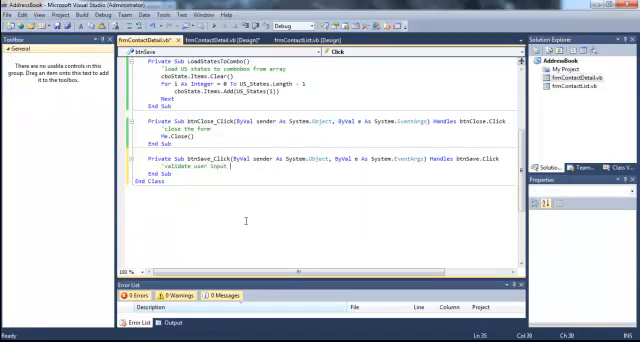
text(and save contact)
text(If txtFirstName.TextLength = 0 Then)
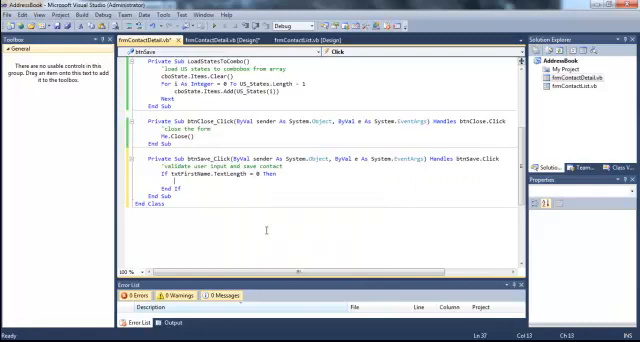
text(mess)
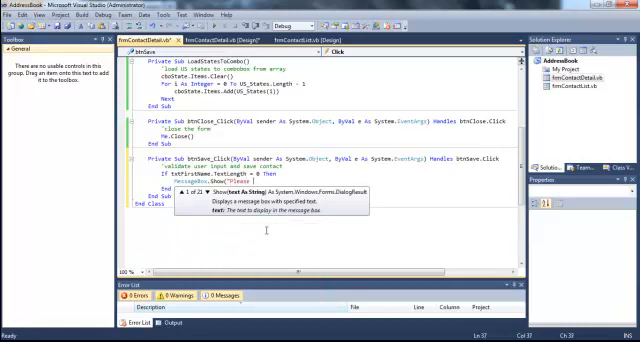
text(Please enter a first name"))
text(txtFirstName.Focus()
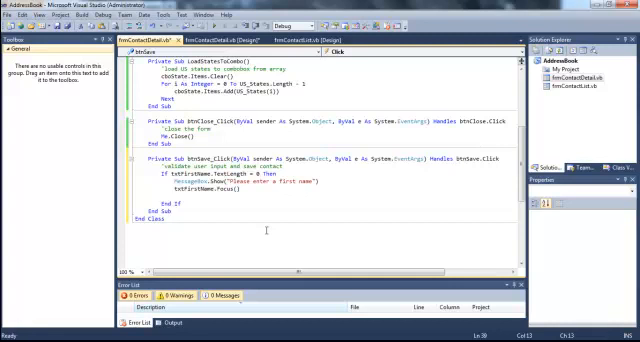
text(elseif)
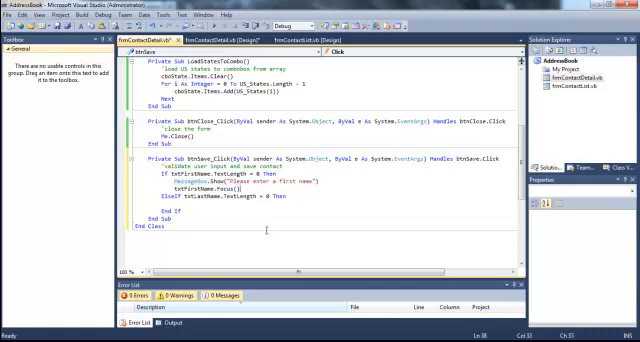
Step: Add ElseIf checks for empty last name, address and city, each with a message box and Focus()
text(MessageBox.Show("Please enter a first name"))
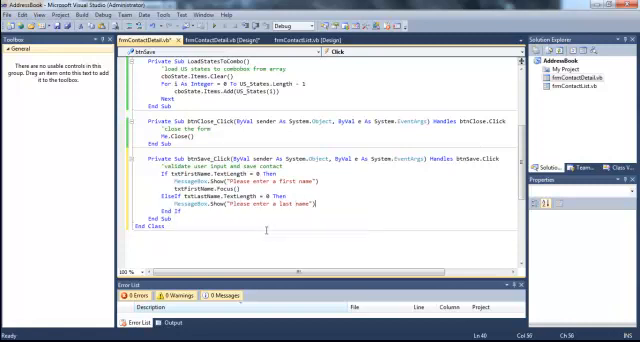
text(txtla)
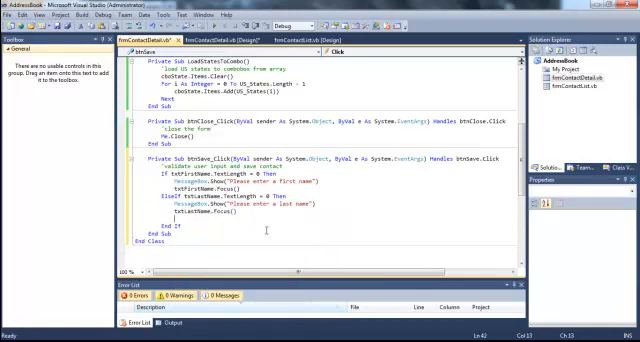
text(ElseIf txtAddress.TextLength = 0 Then)
text(MessageBox.Show("Please enter an address)
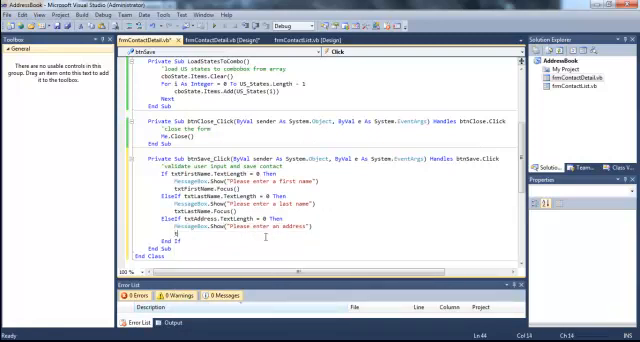
text(foc)
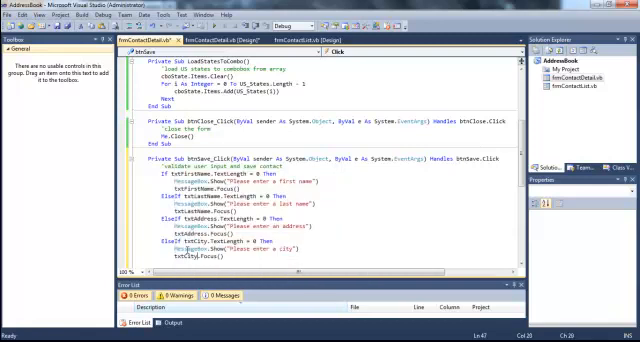
scroll(down, 3)
text(ElseIf cboState.SelectedIndex)
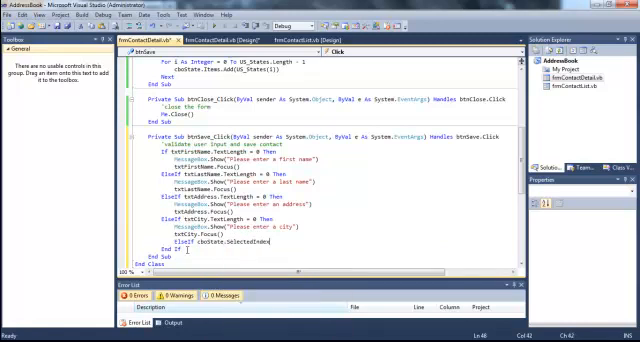
Step: Add an ElseIf for cboStates.SelectedIndex = -1 warning 'Please select a state', then an empty zip code check
text(= -1 Then)
text(ElseIf txtZip.TextLength=0 then)
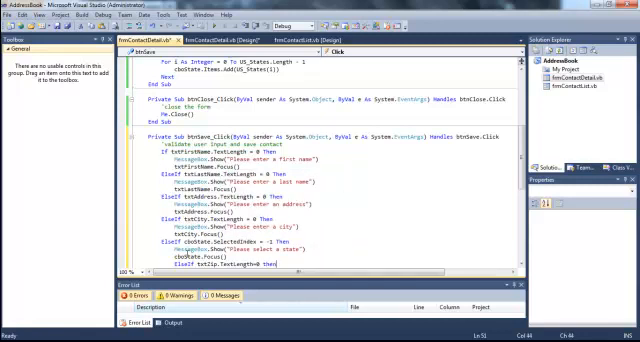
scroll(down, 3)
text(ElseIf dteBirthDate.Value = 0 Then)
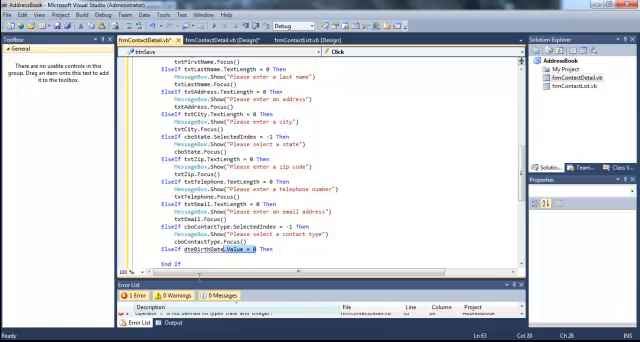
Step: Add the dteBirthDate check and an Else branch showing an information MessageBox confirming the save
text(.Show("Please select a date)
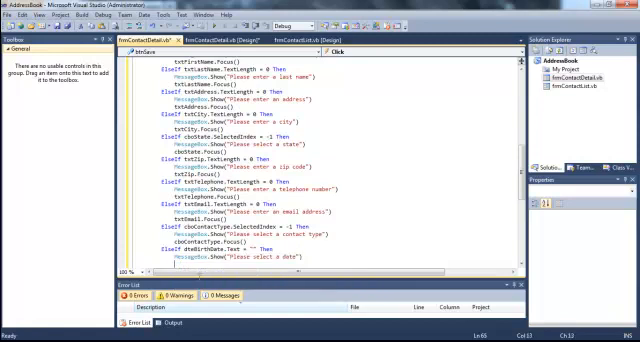
text(dteBirthDate)
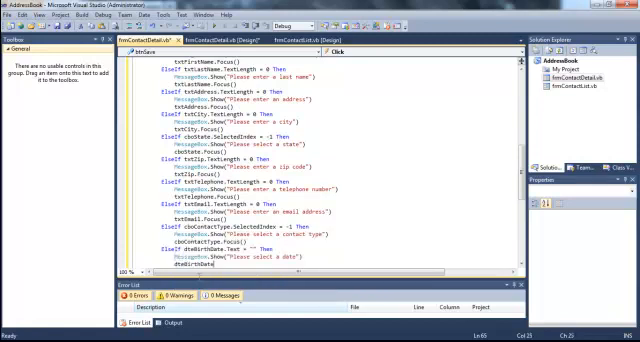
scroll(down, 3)
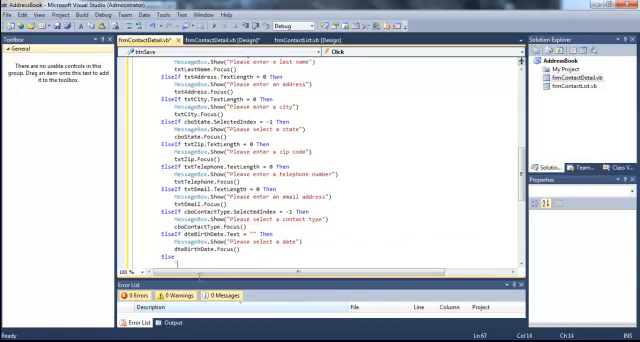
text(information)
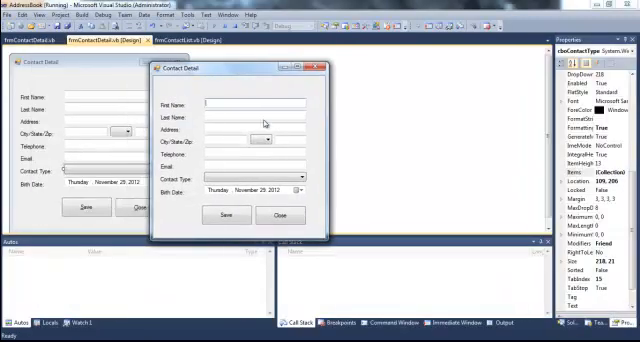
Step: Close the test run and add Call ReadStates() in frmContactDetail_Load
click(294, 178)
text(cal)
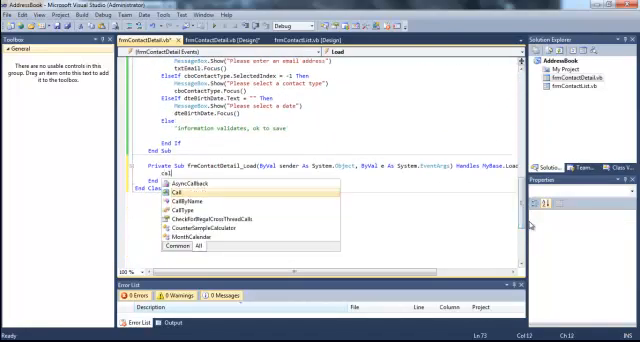
text(ReadStates()
text(Call LoadStatesToCombo())
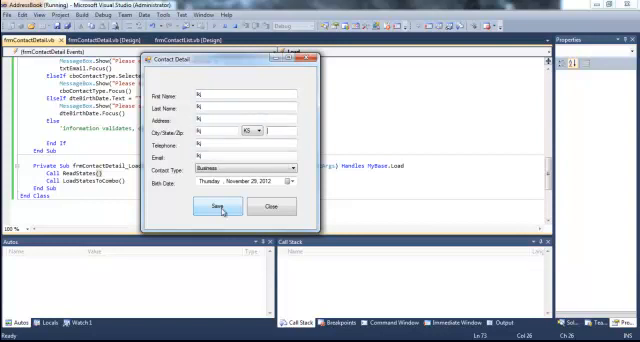
Step: Save the partly filled contact form and dismiss the empty-email validation warning
click(234, 206)
text(rggtr)
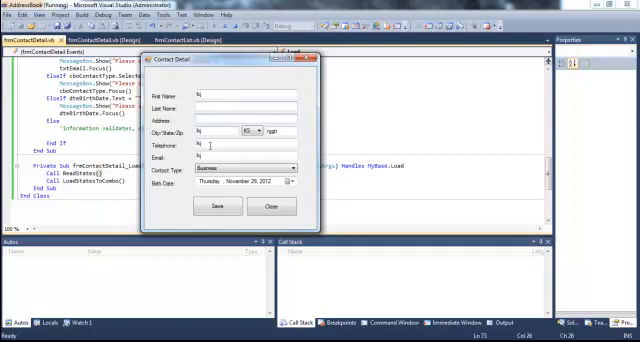
click(240, 206)
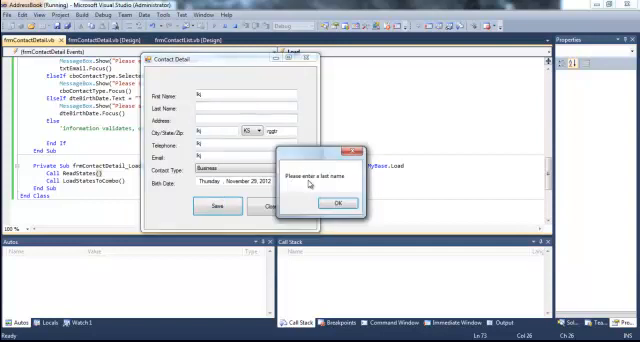
click(340, 204)
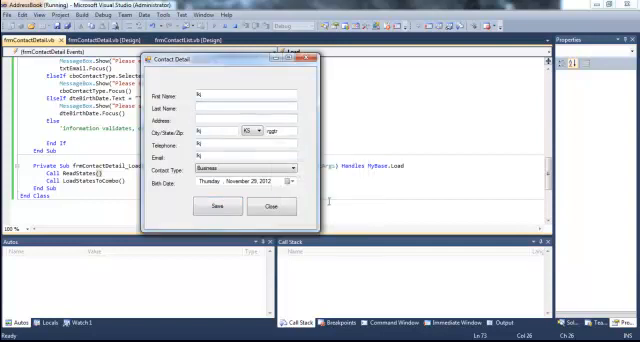